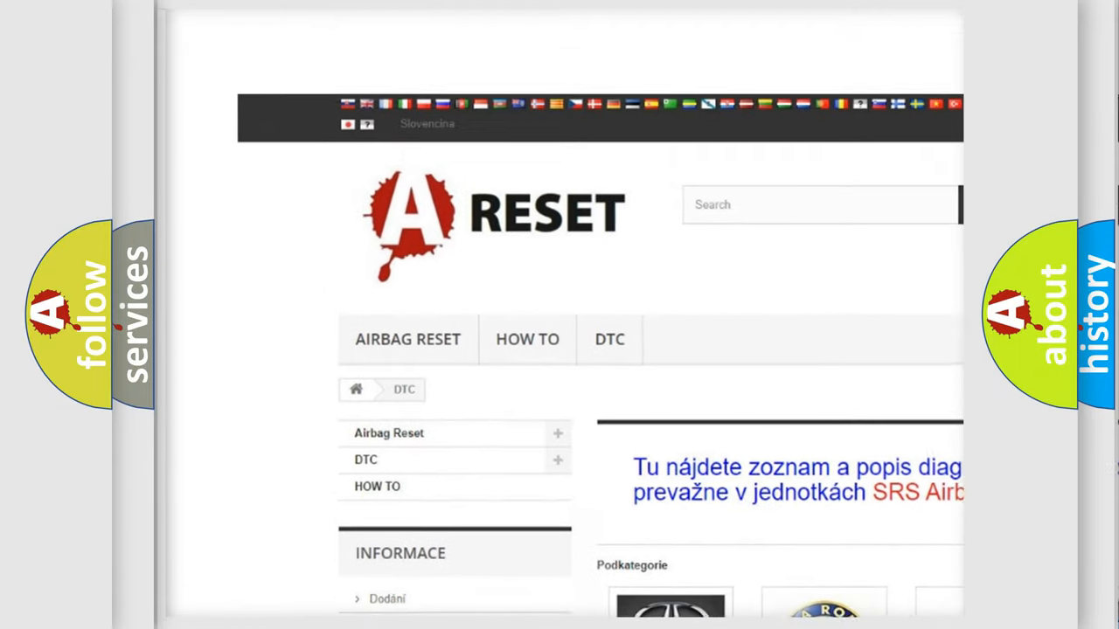
Open the Jeep tile in the DTC brand grid and scroll its airbag trouble code list.
{"action": "scroll", "scroll_direction": "down", "scroll_amount": 3}
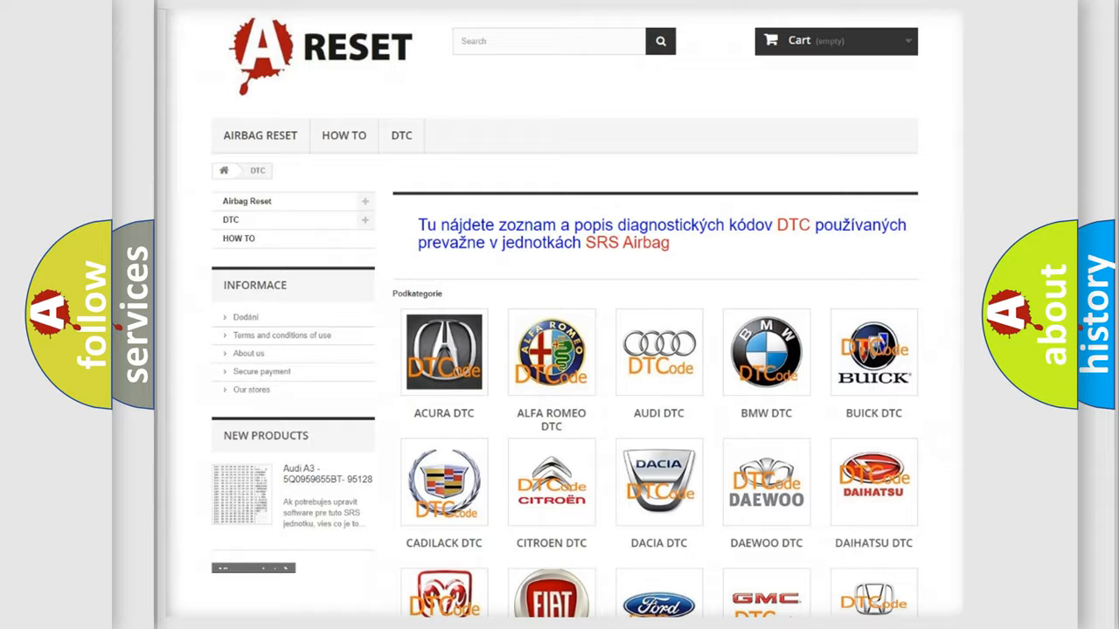
{"action": "scroll", "scroll_direction": "down", "scroll_amount": 3}
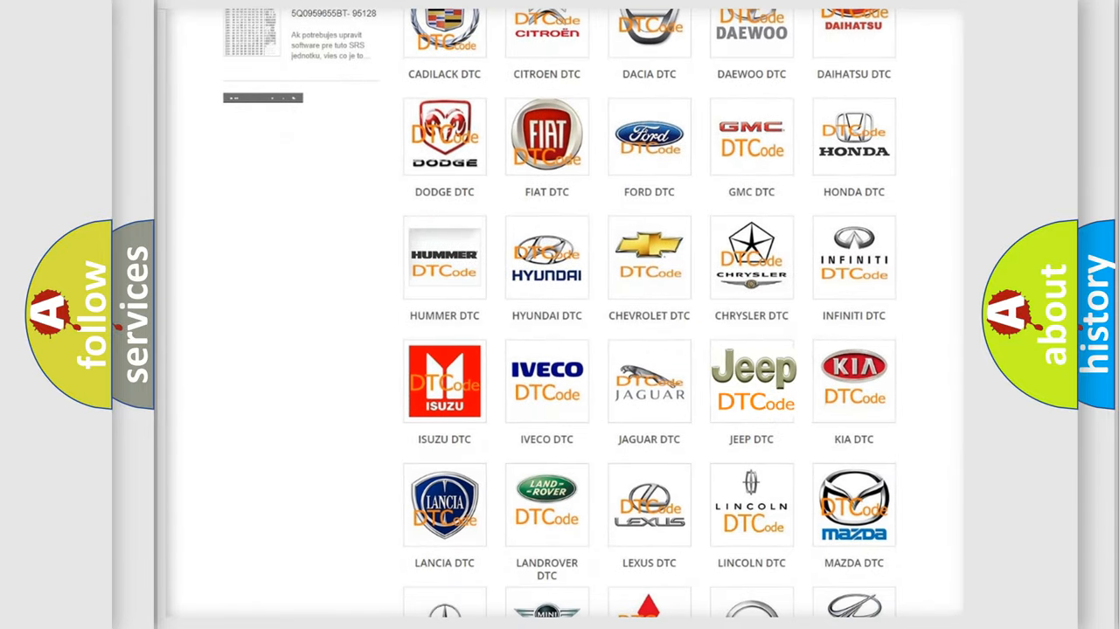
{"action": "left_click", "coordinate": [752, 381]}
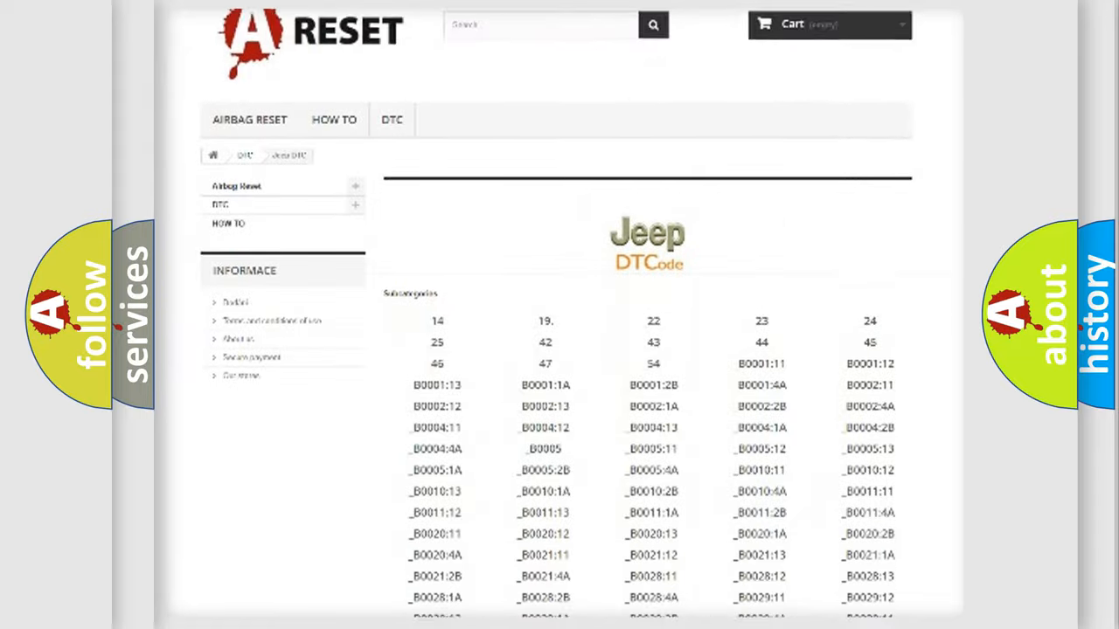
{"action": "scroll", "scroll_direction": "down", "scroll_amount": 3}
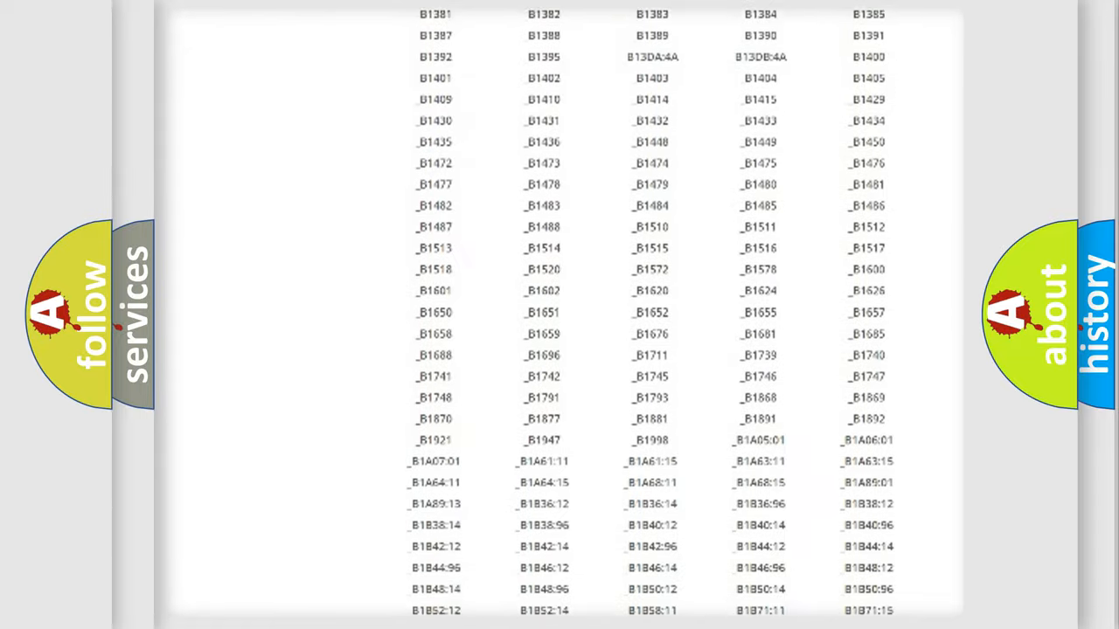